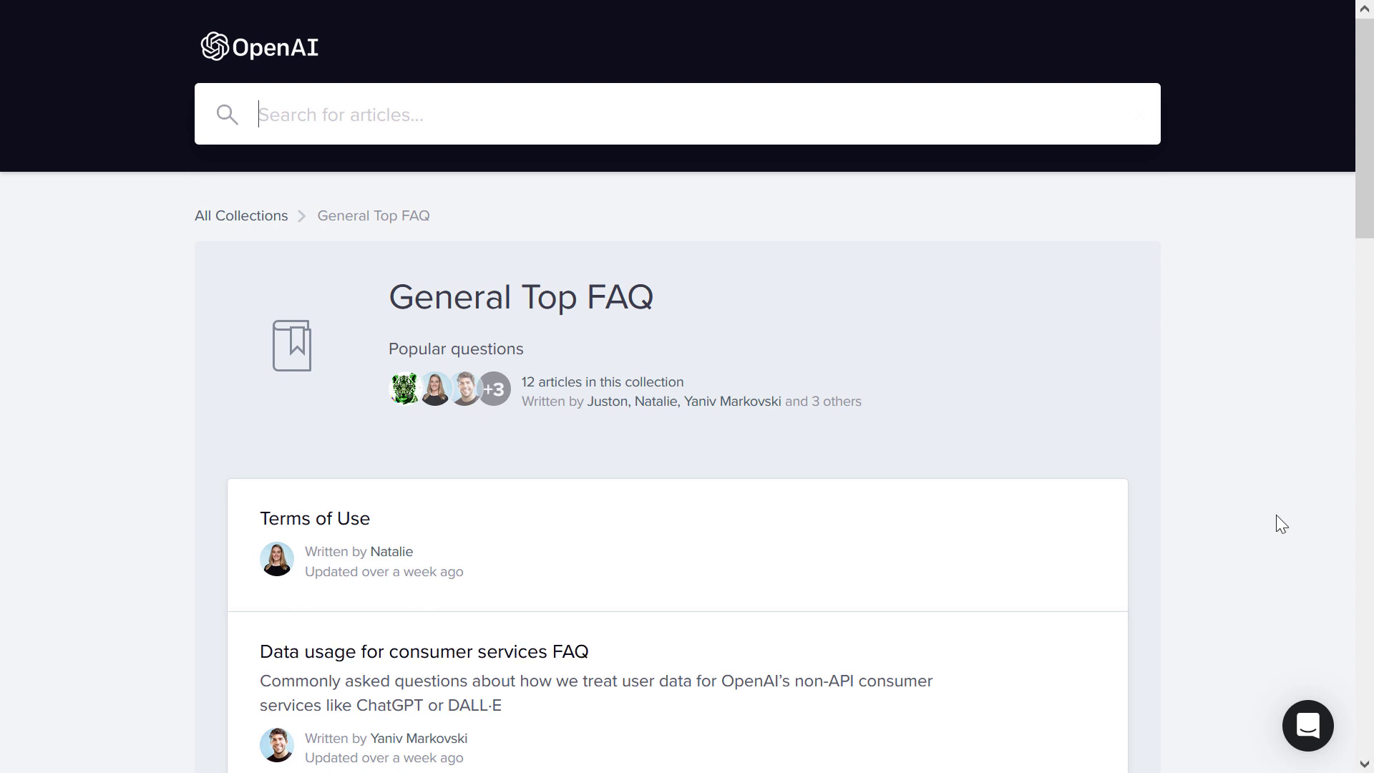
mouse_move(424, 651)
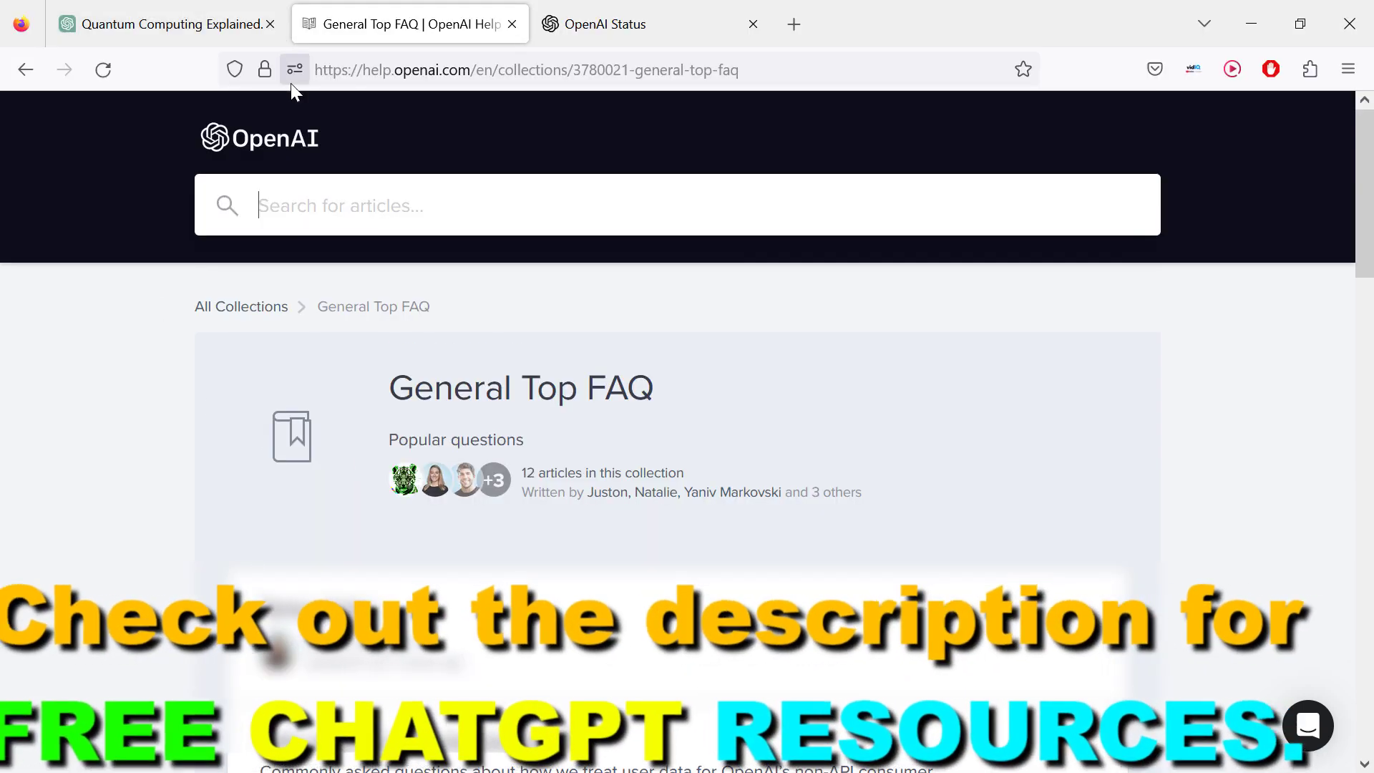
- Start a new support conversation from the chat widget's Messages list
scroll("down", 3)
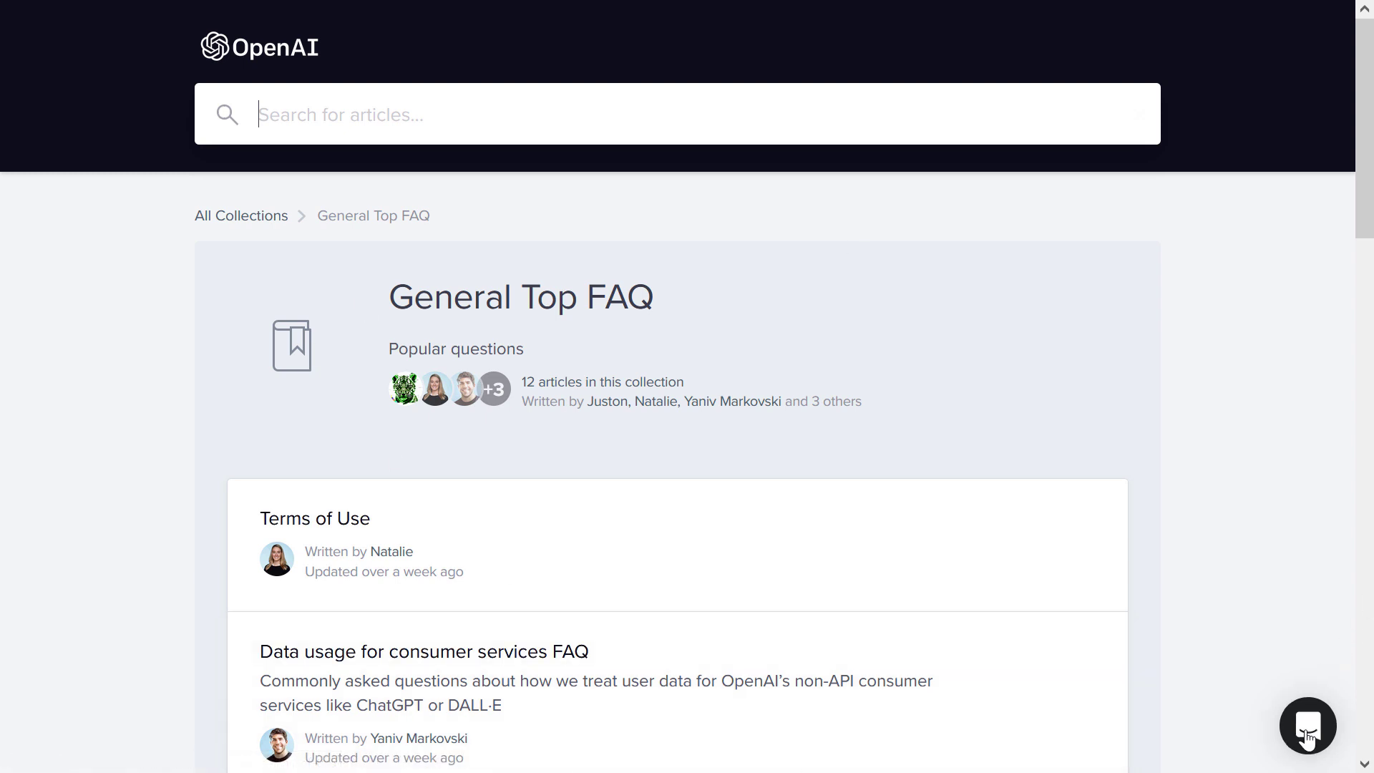
left_click(1306, 725)
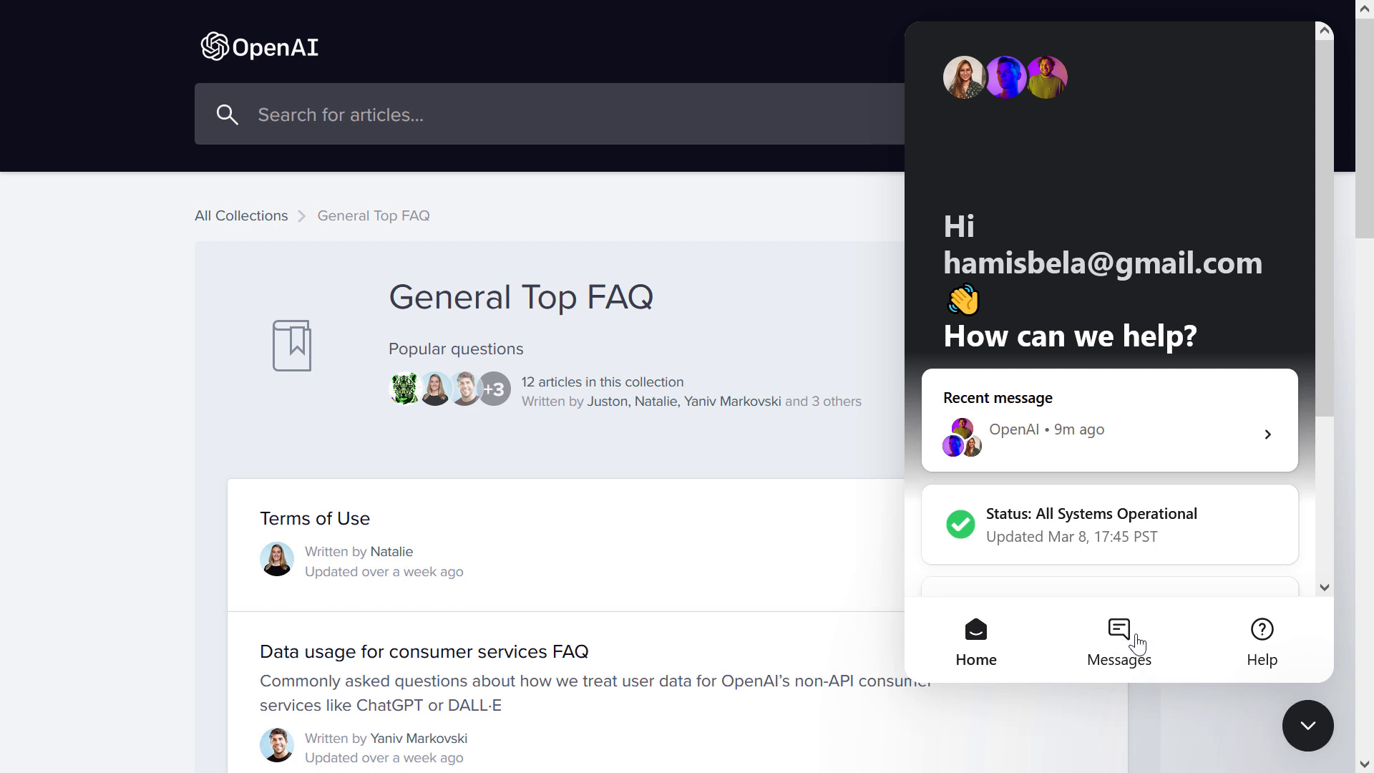
left_click(1117, 640)
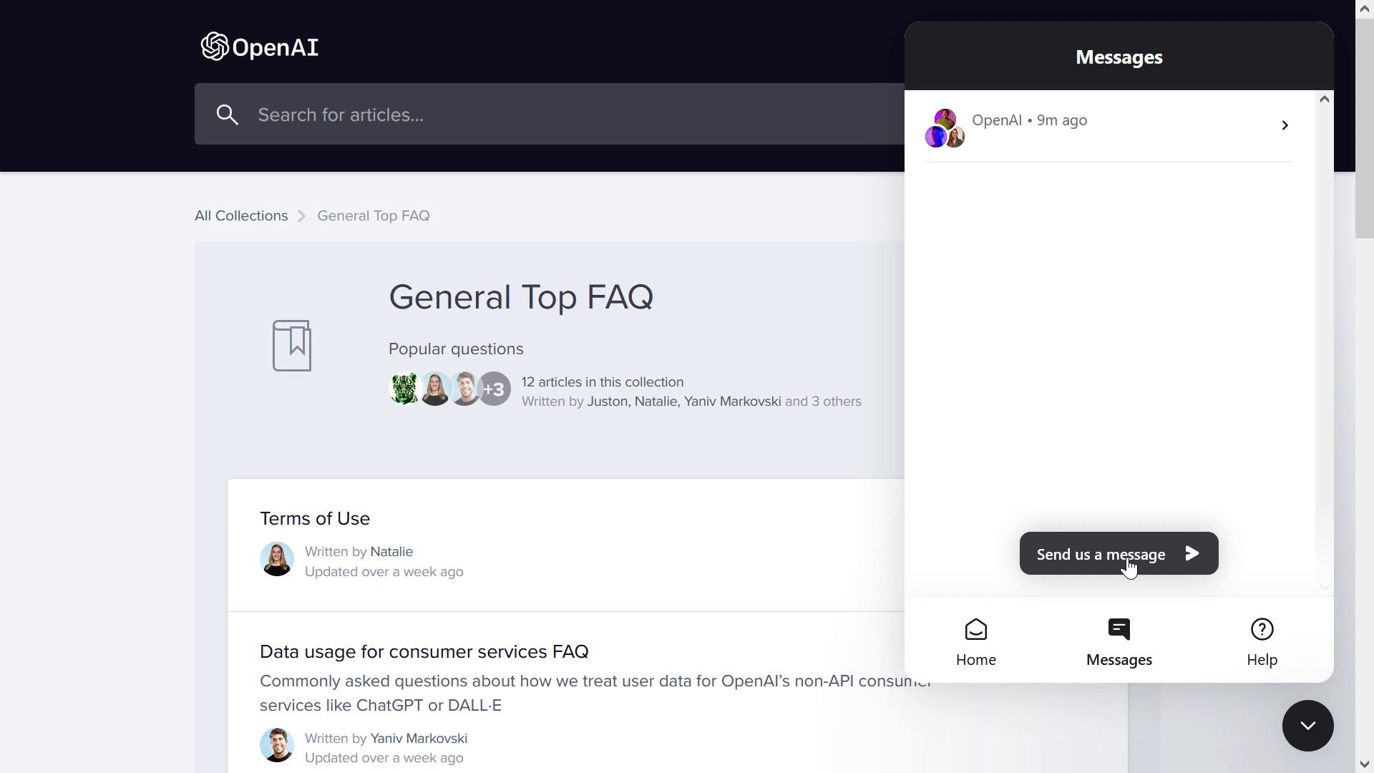
left_click(1118, 553)
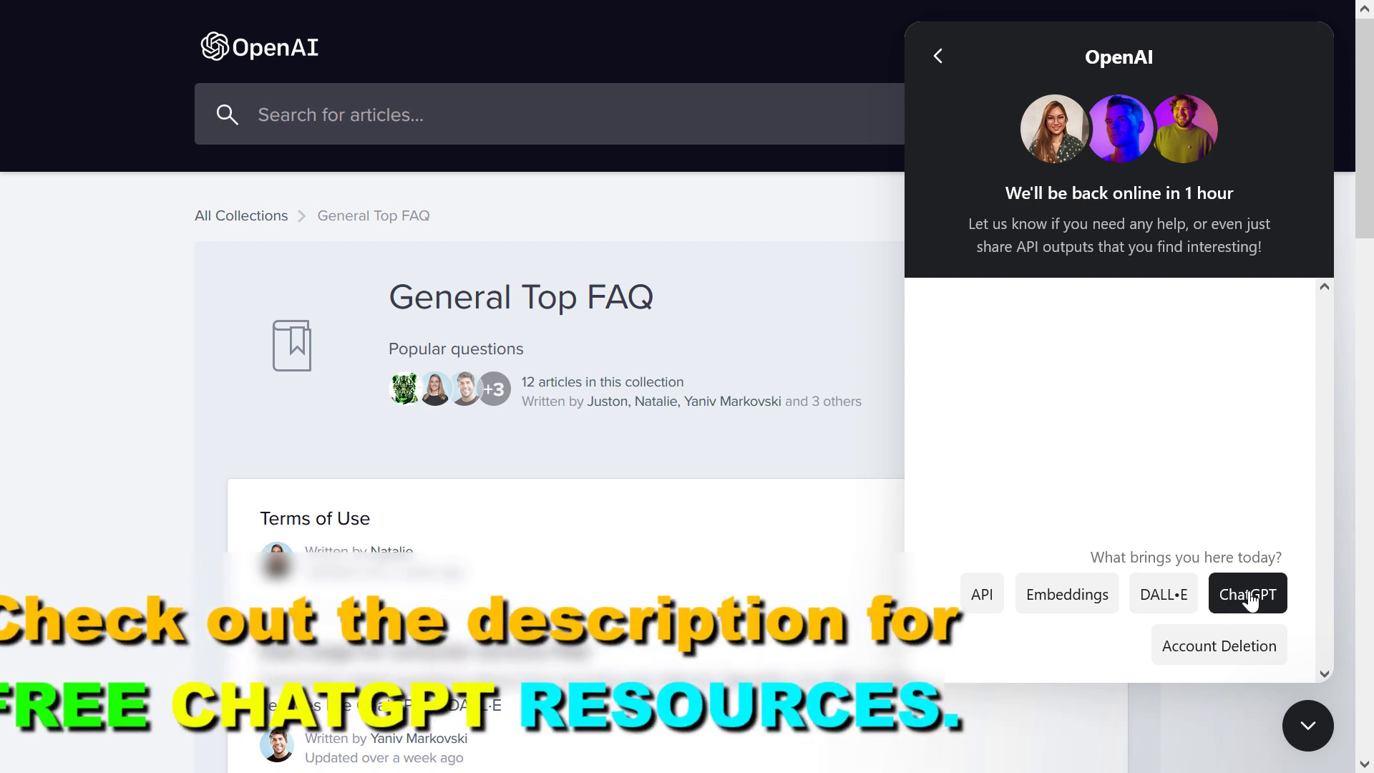
- Pick ChatGPT as the topic, say it's a different question, and answer No to whether it helped
left_click(1246, 593)
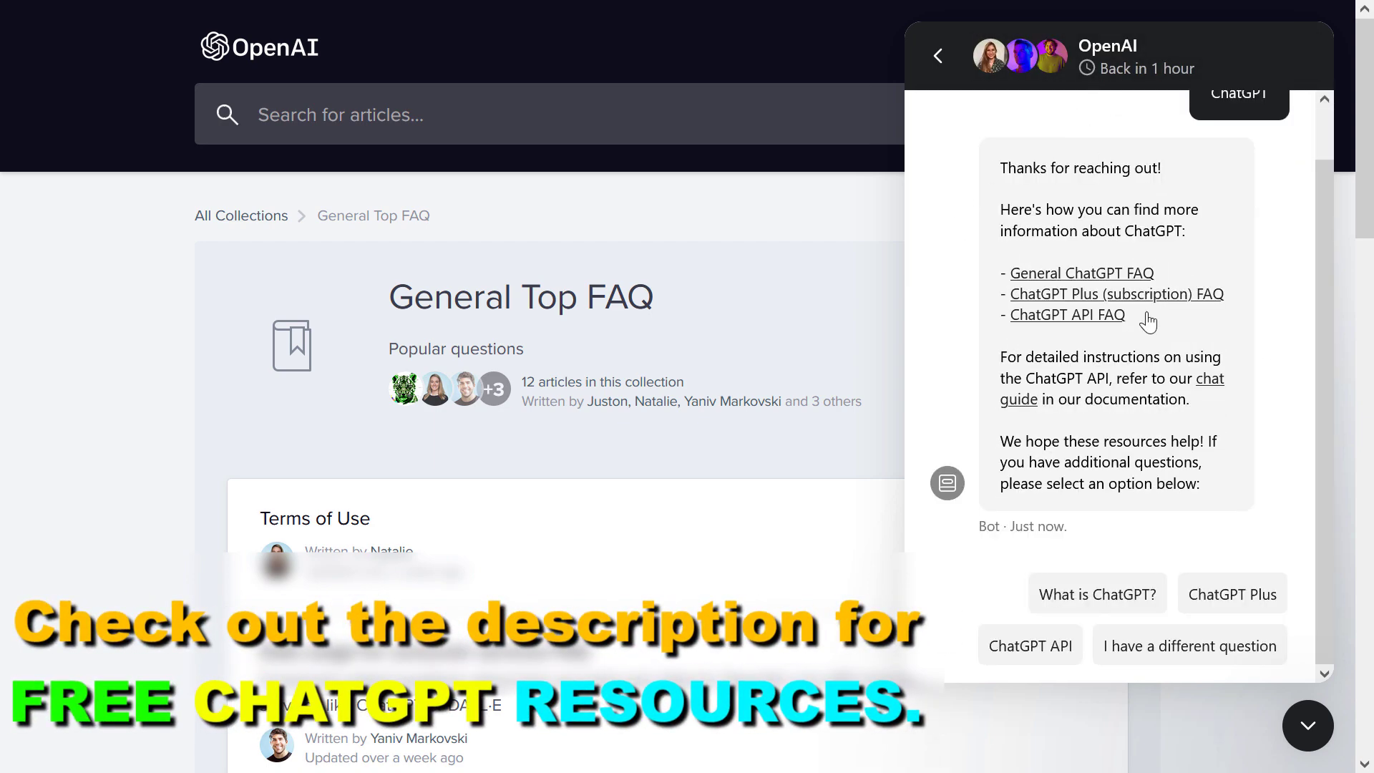
mouse_move(1221, 687)
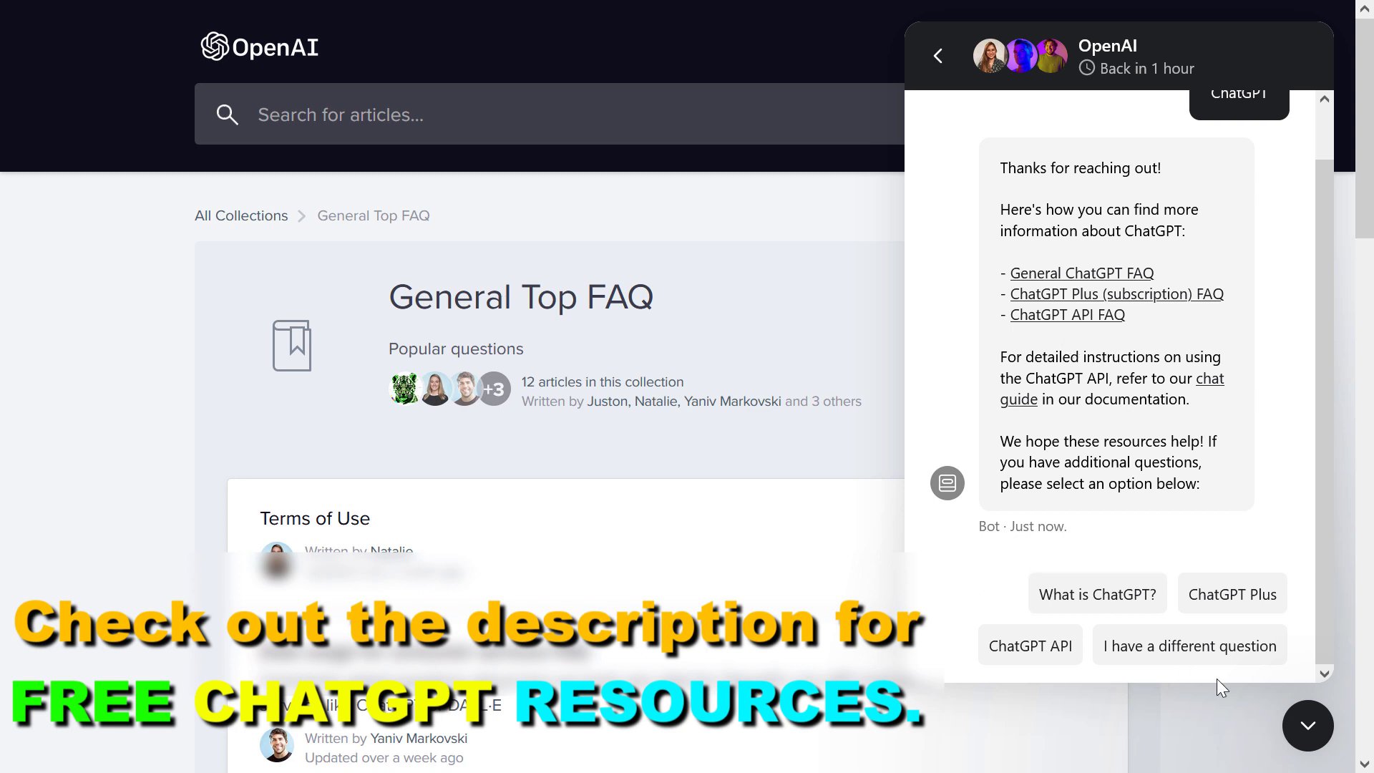
left_click(1189, 646)
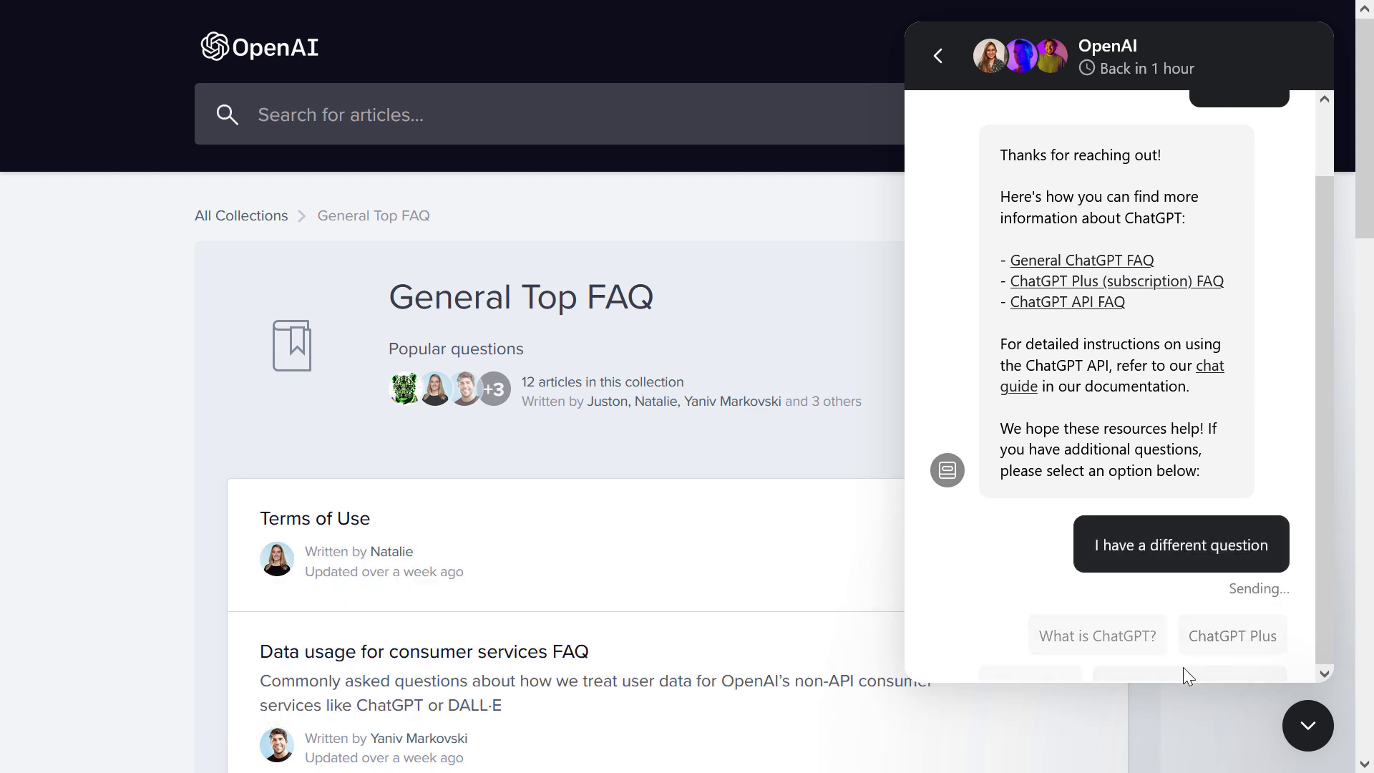
left_click(1181, 544)
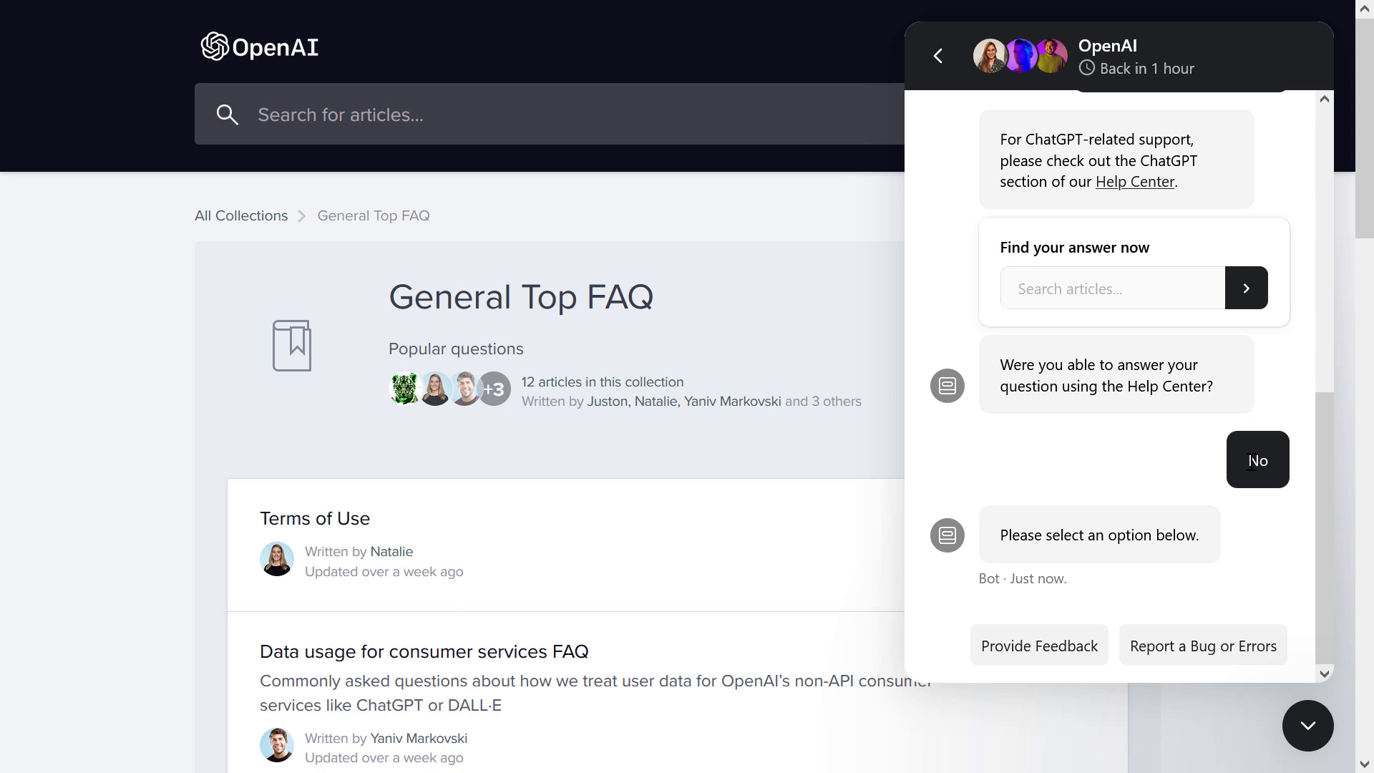
- Choose Provide Feedback, then General Feedback, leaving the reply box ready
scroll("down", 3)
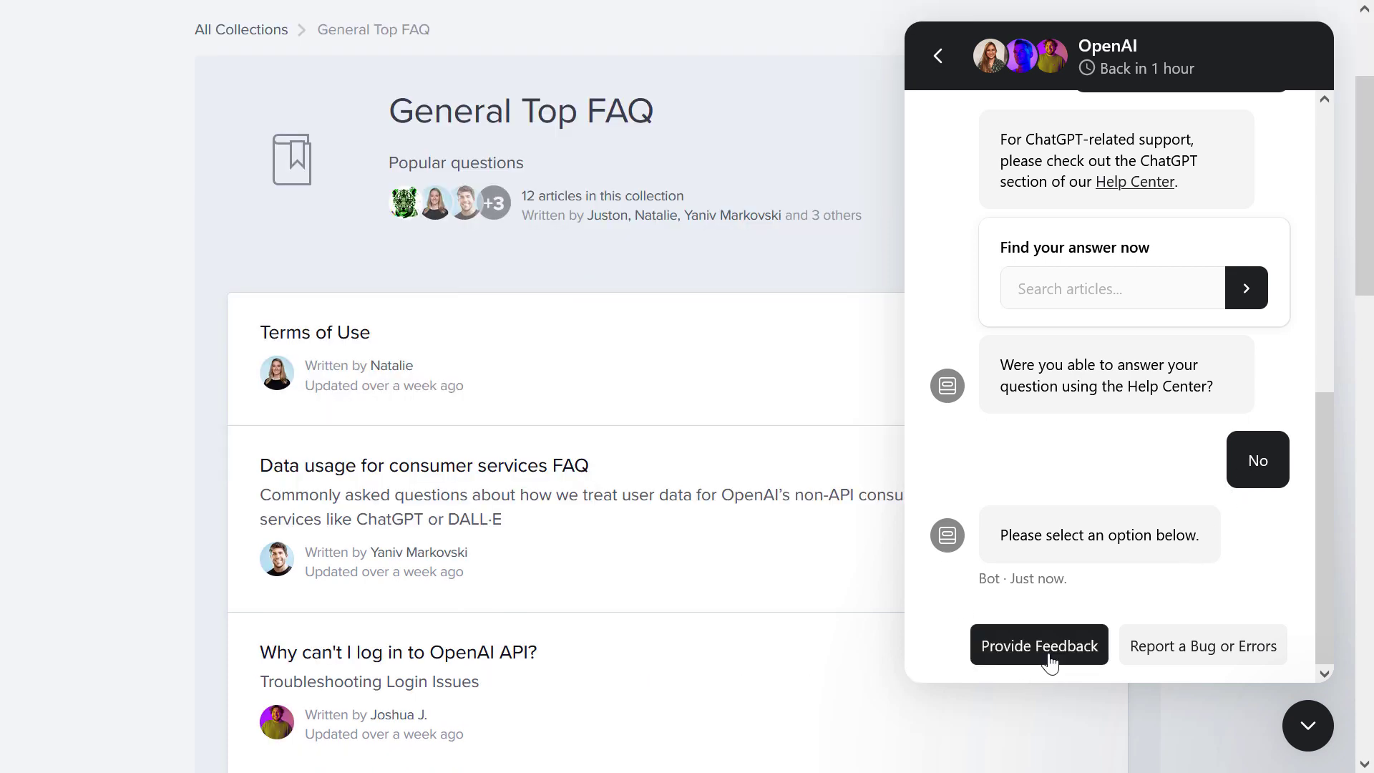
left_click(1039, 645)
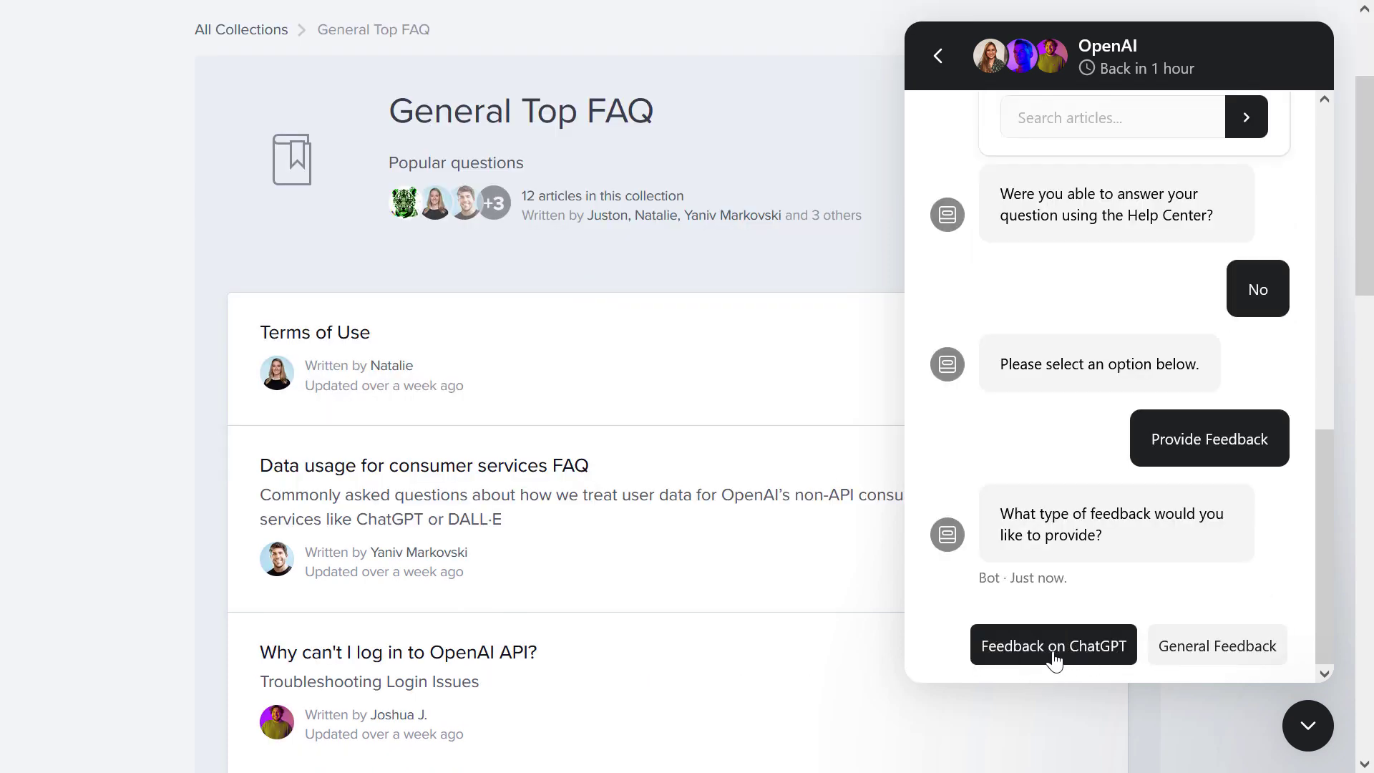
left_click(1216, 645)
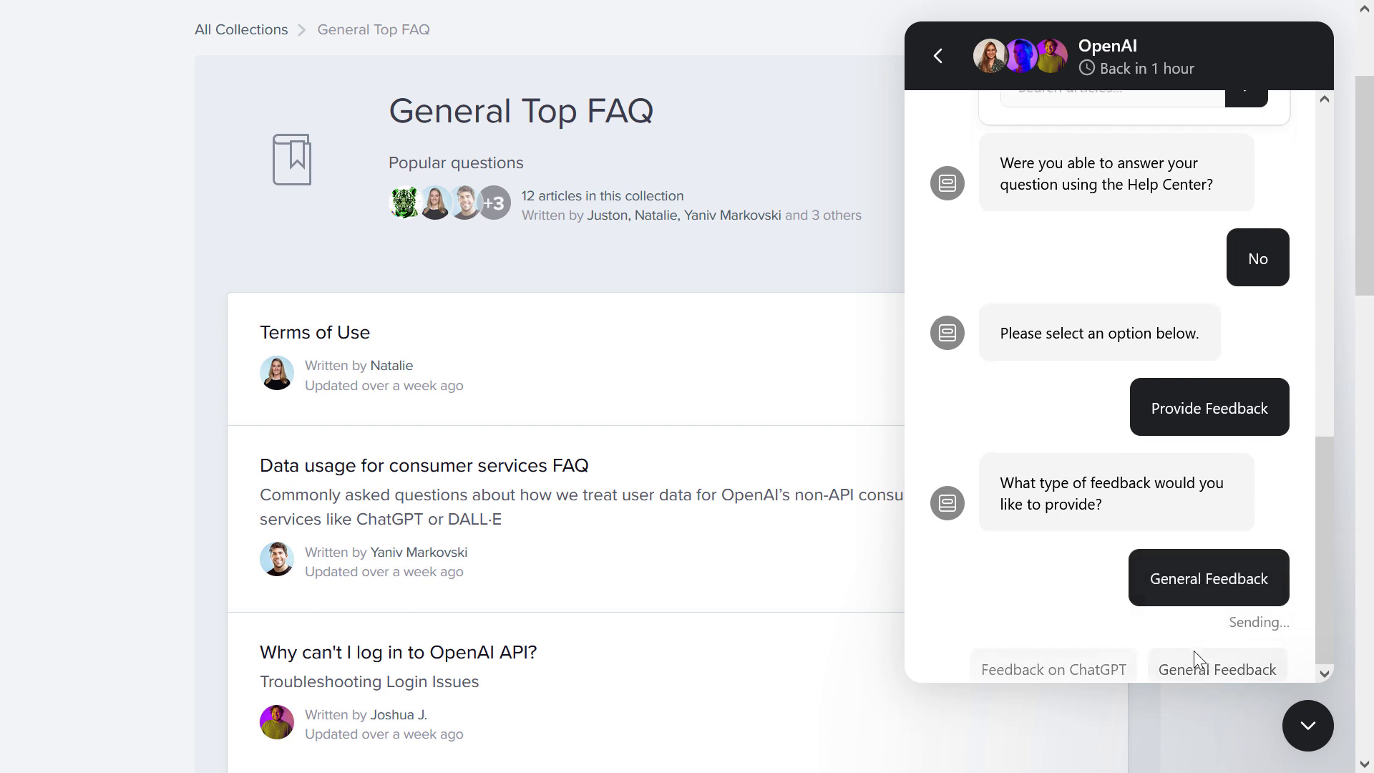
left_click(1208, 577)
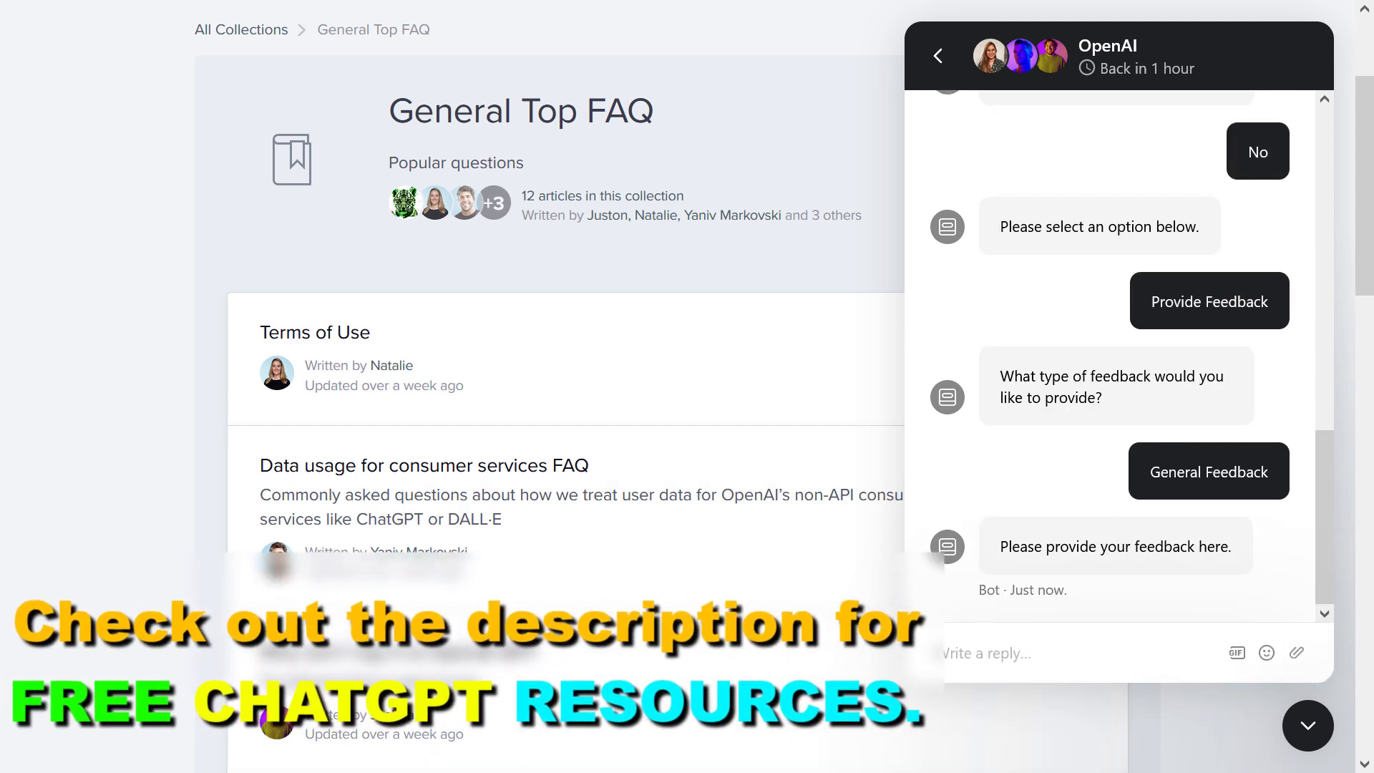
mouse_move(1298, 655)
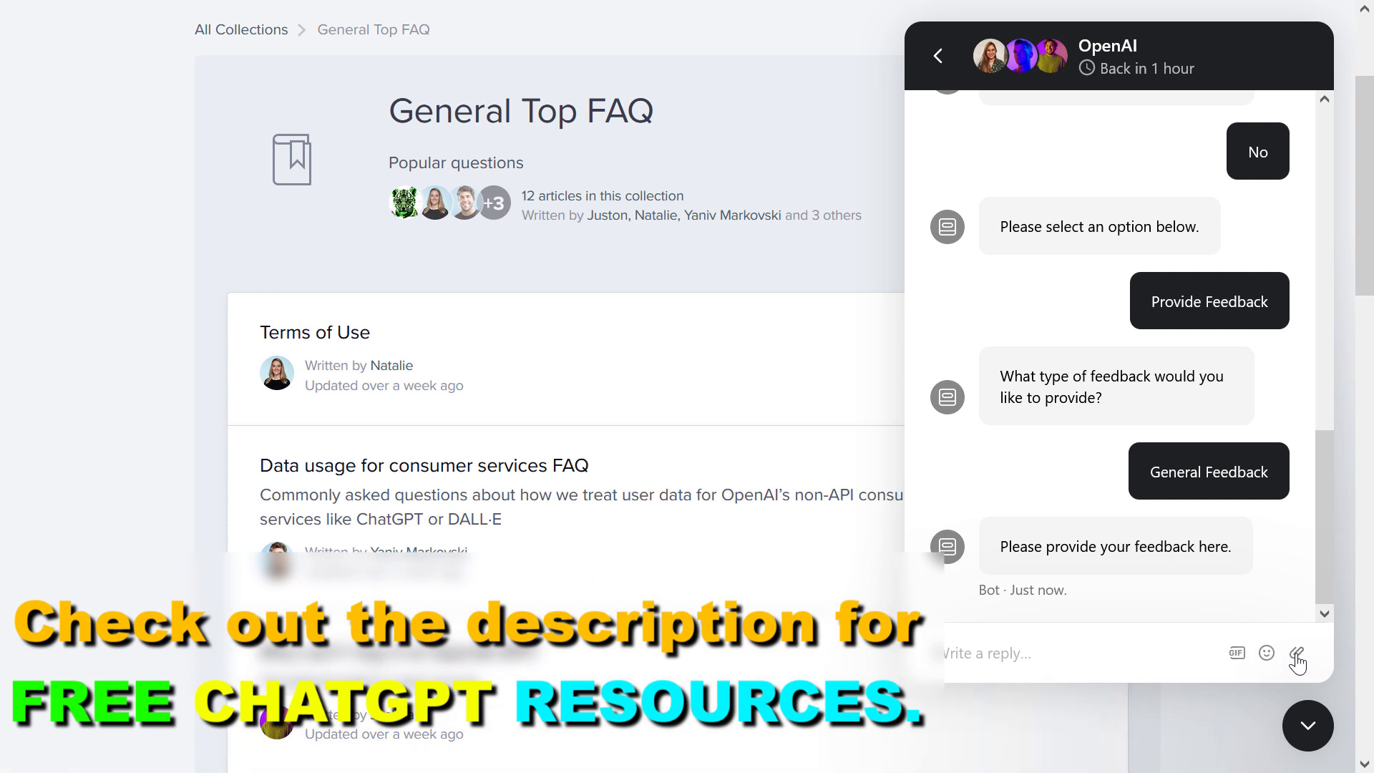